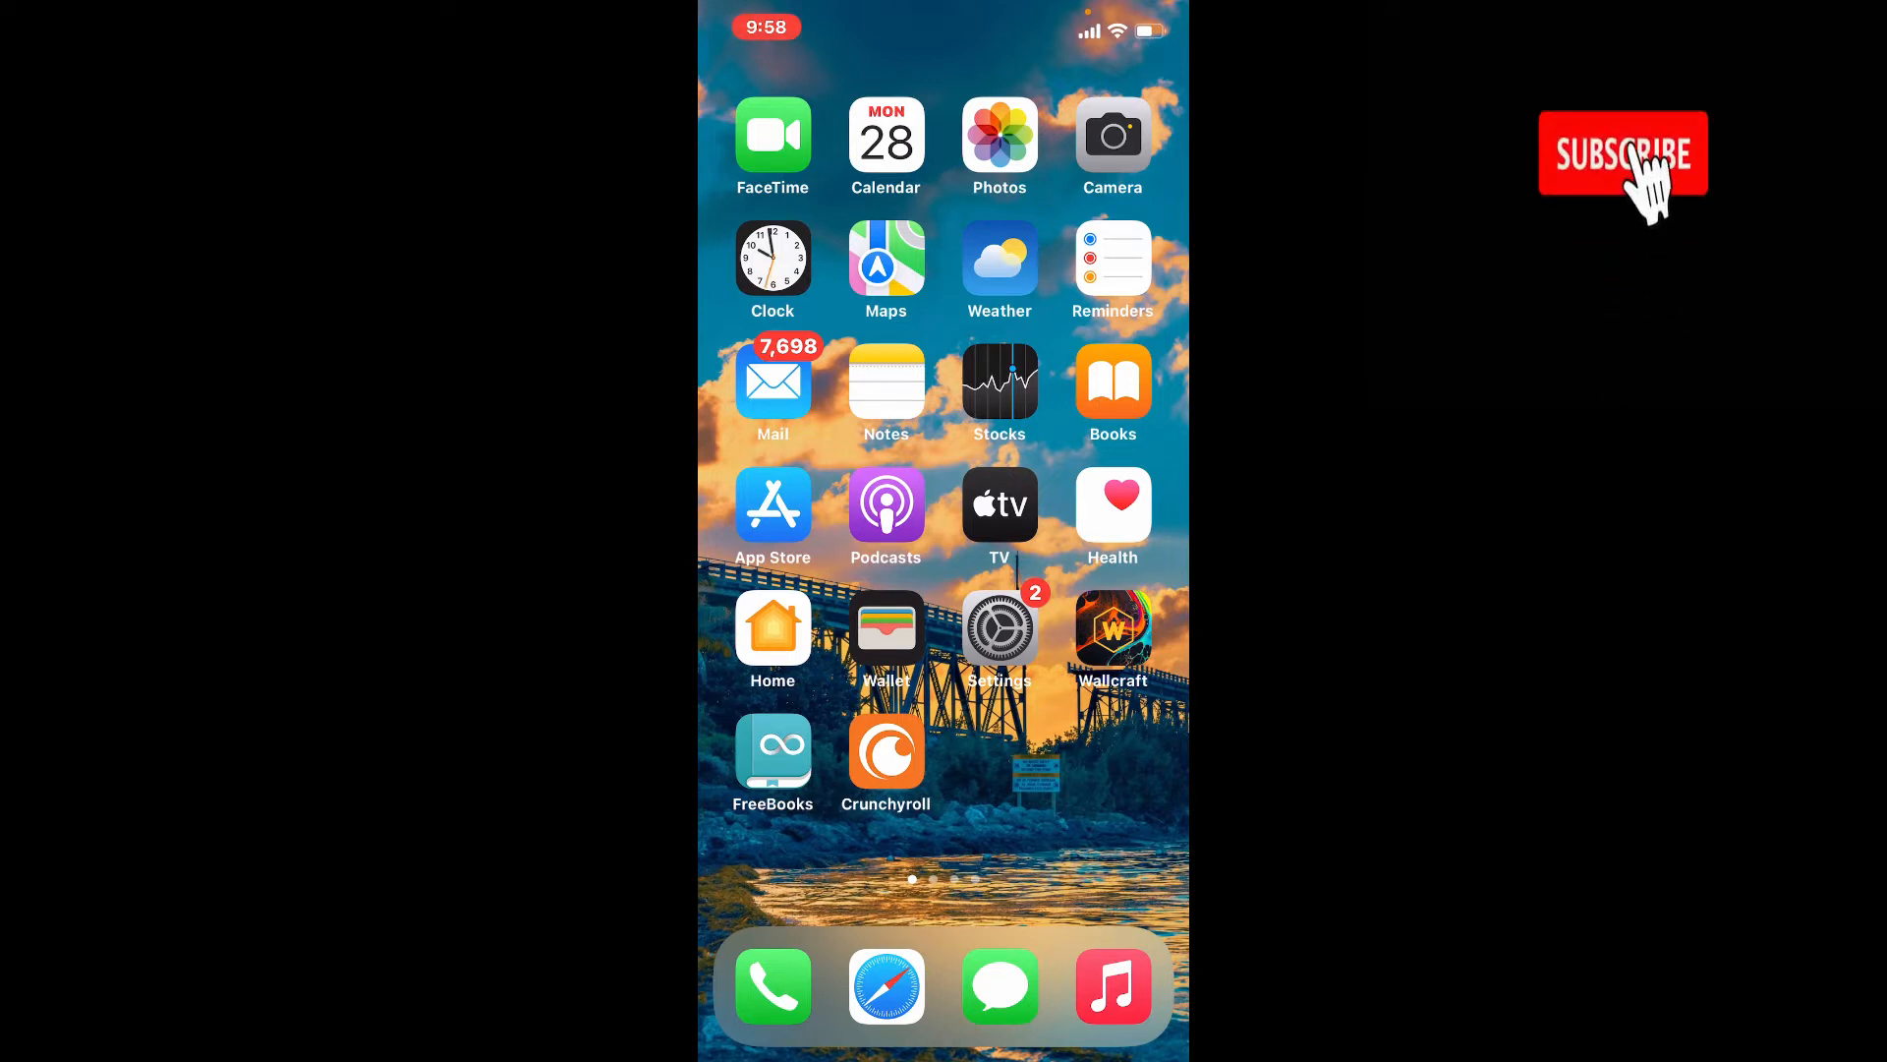
Swipe through the home screen pages to the fourth page with Chrome, Gmail, Netflix and PayPal
click(1623, 155)
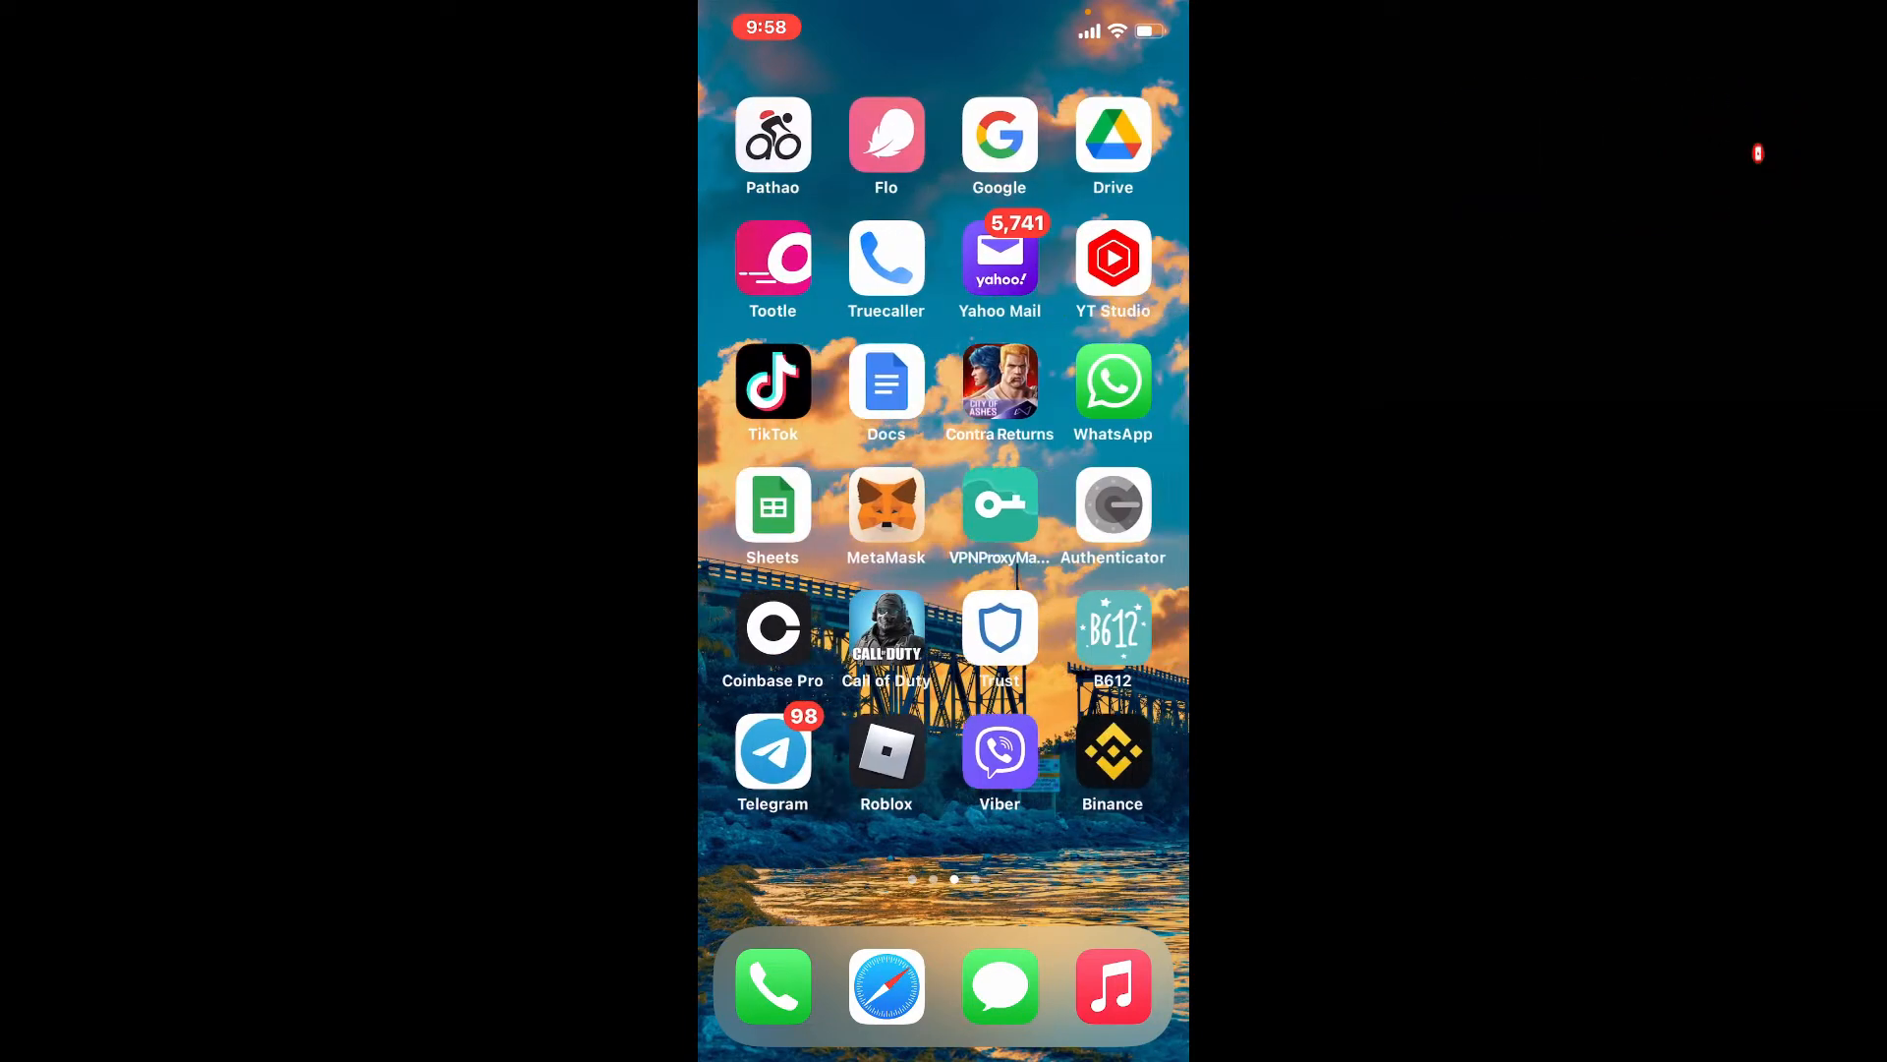
scroll(left, 3)
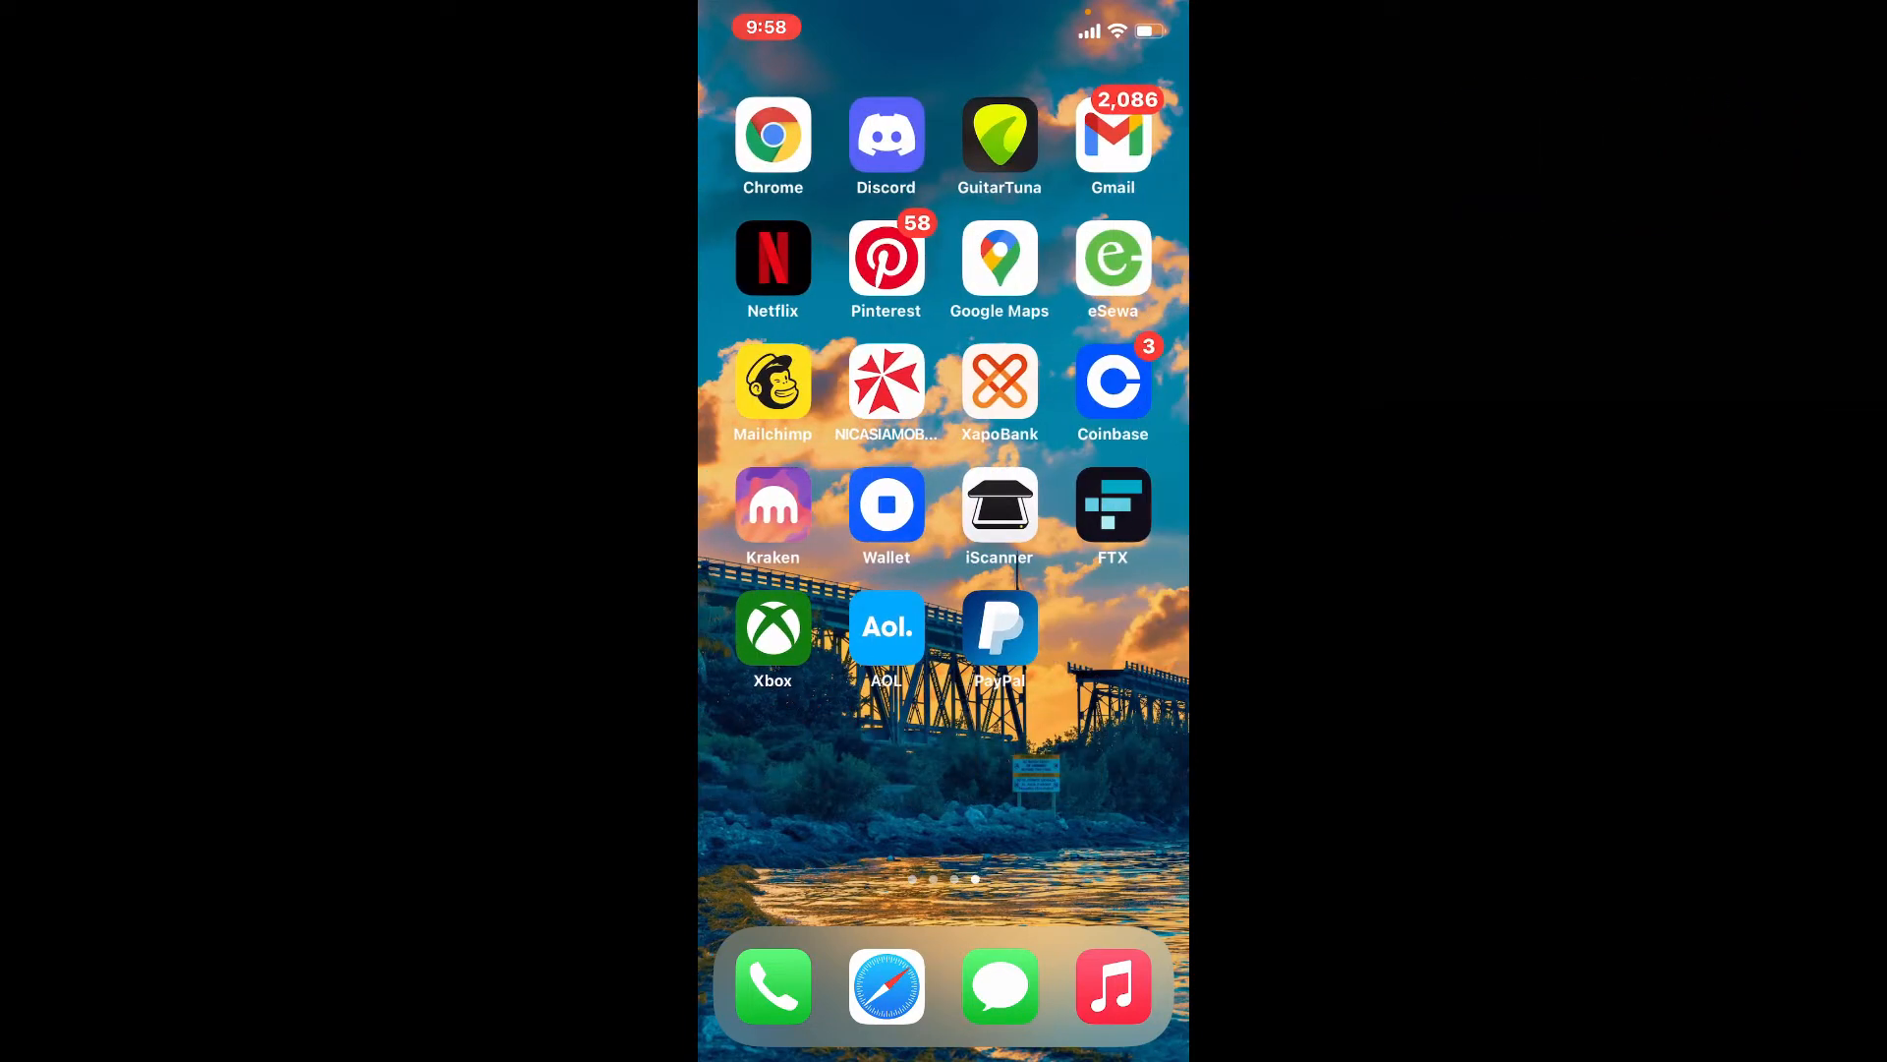
Launch Coinbase and open USD Coin from the Home watchlist
click(1111, 382)
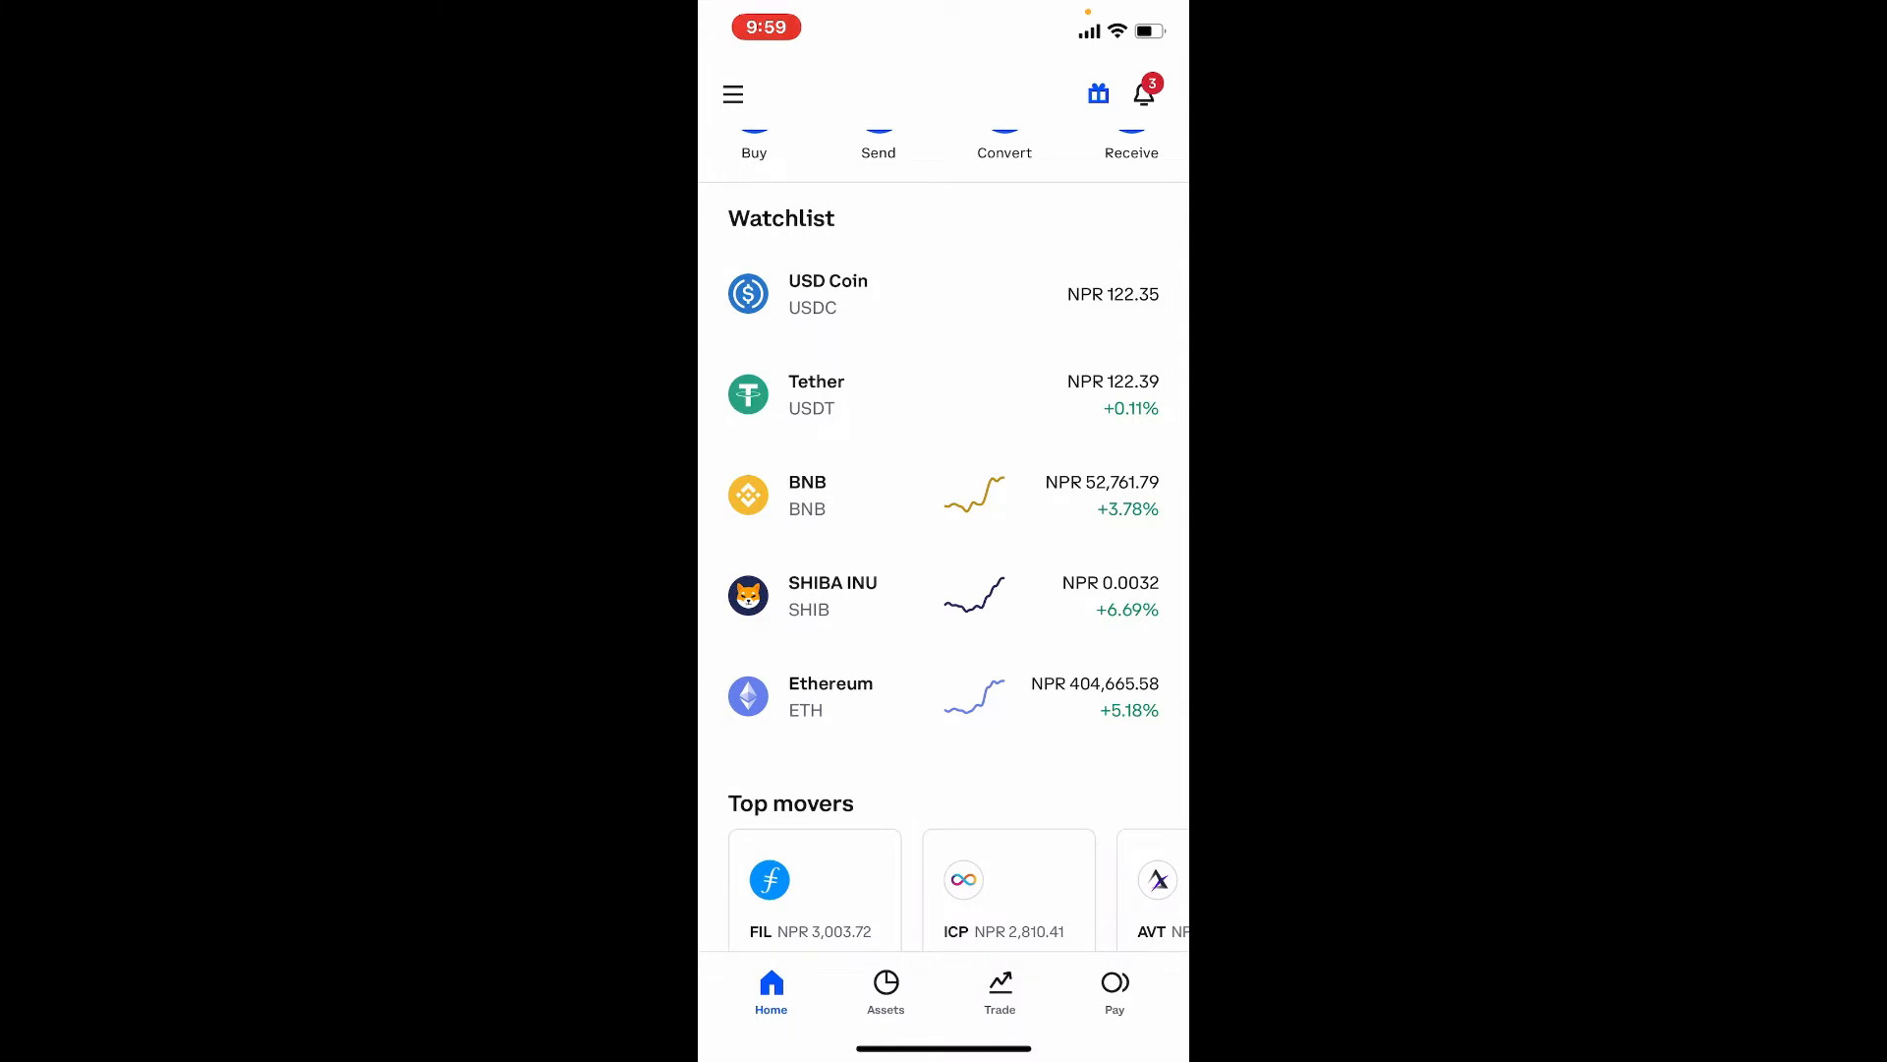
scroll(down, 3)
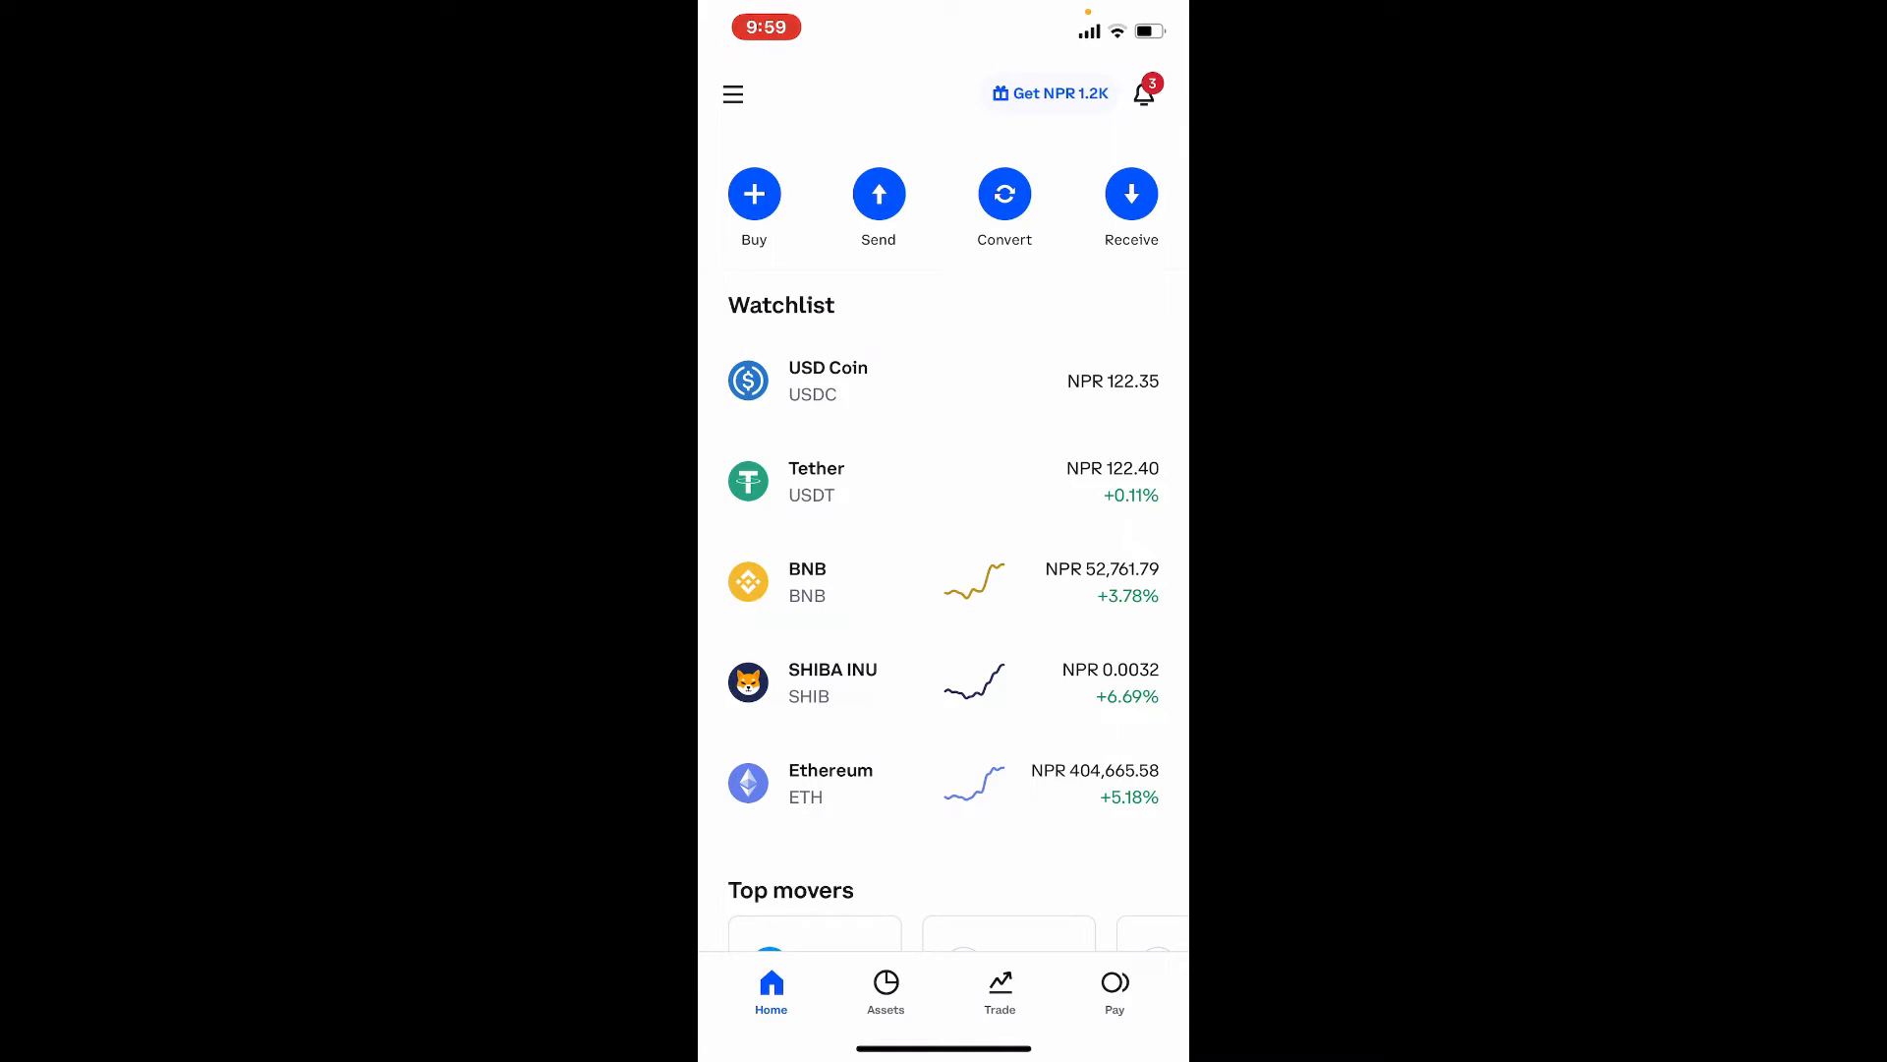
click(828, 381)
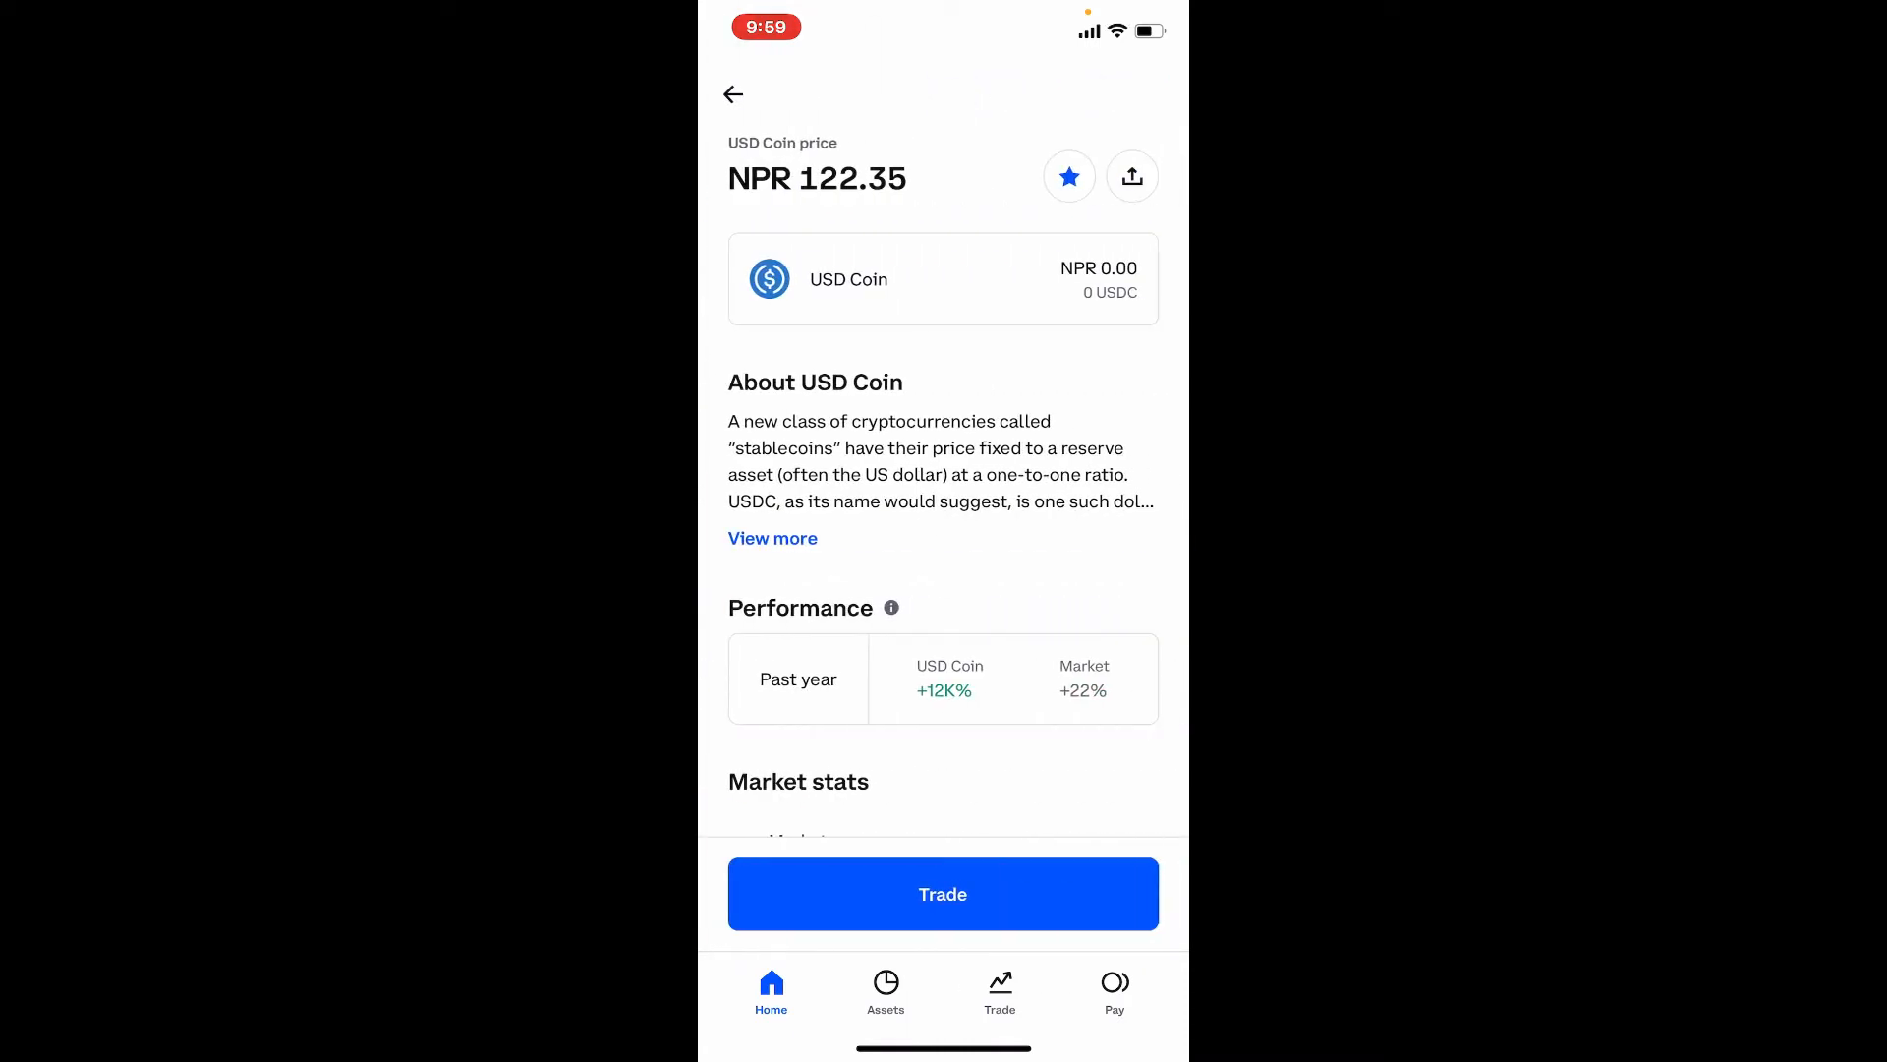
Unstar USD Coin and go back to the Home watchlist
click(1067, 176)
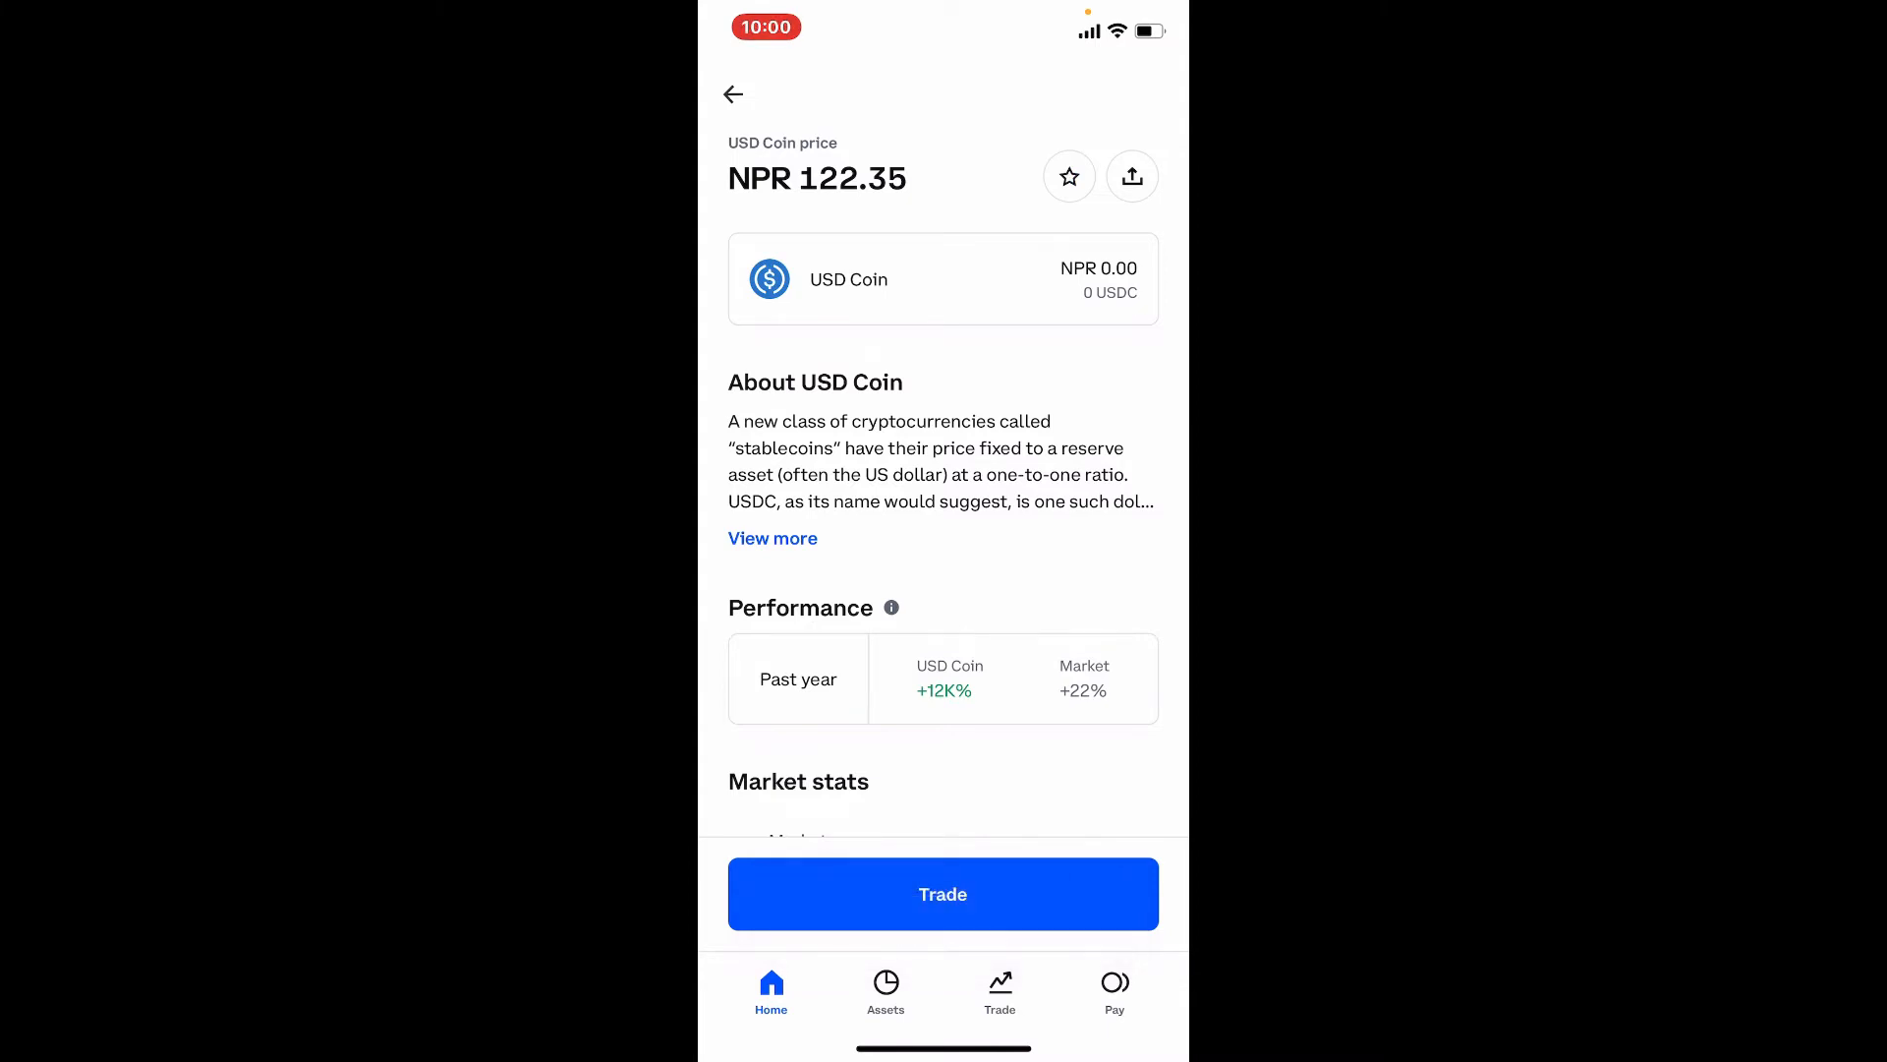
click(733, 94)
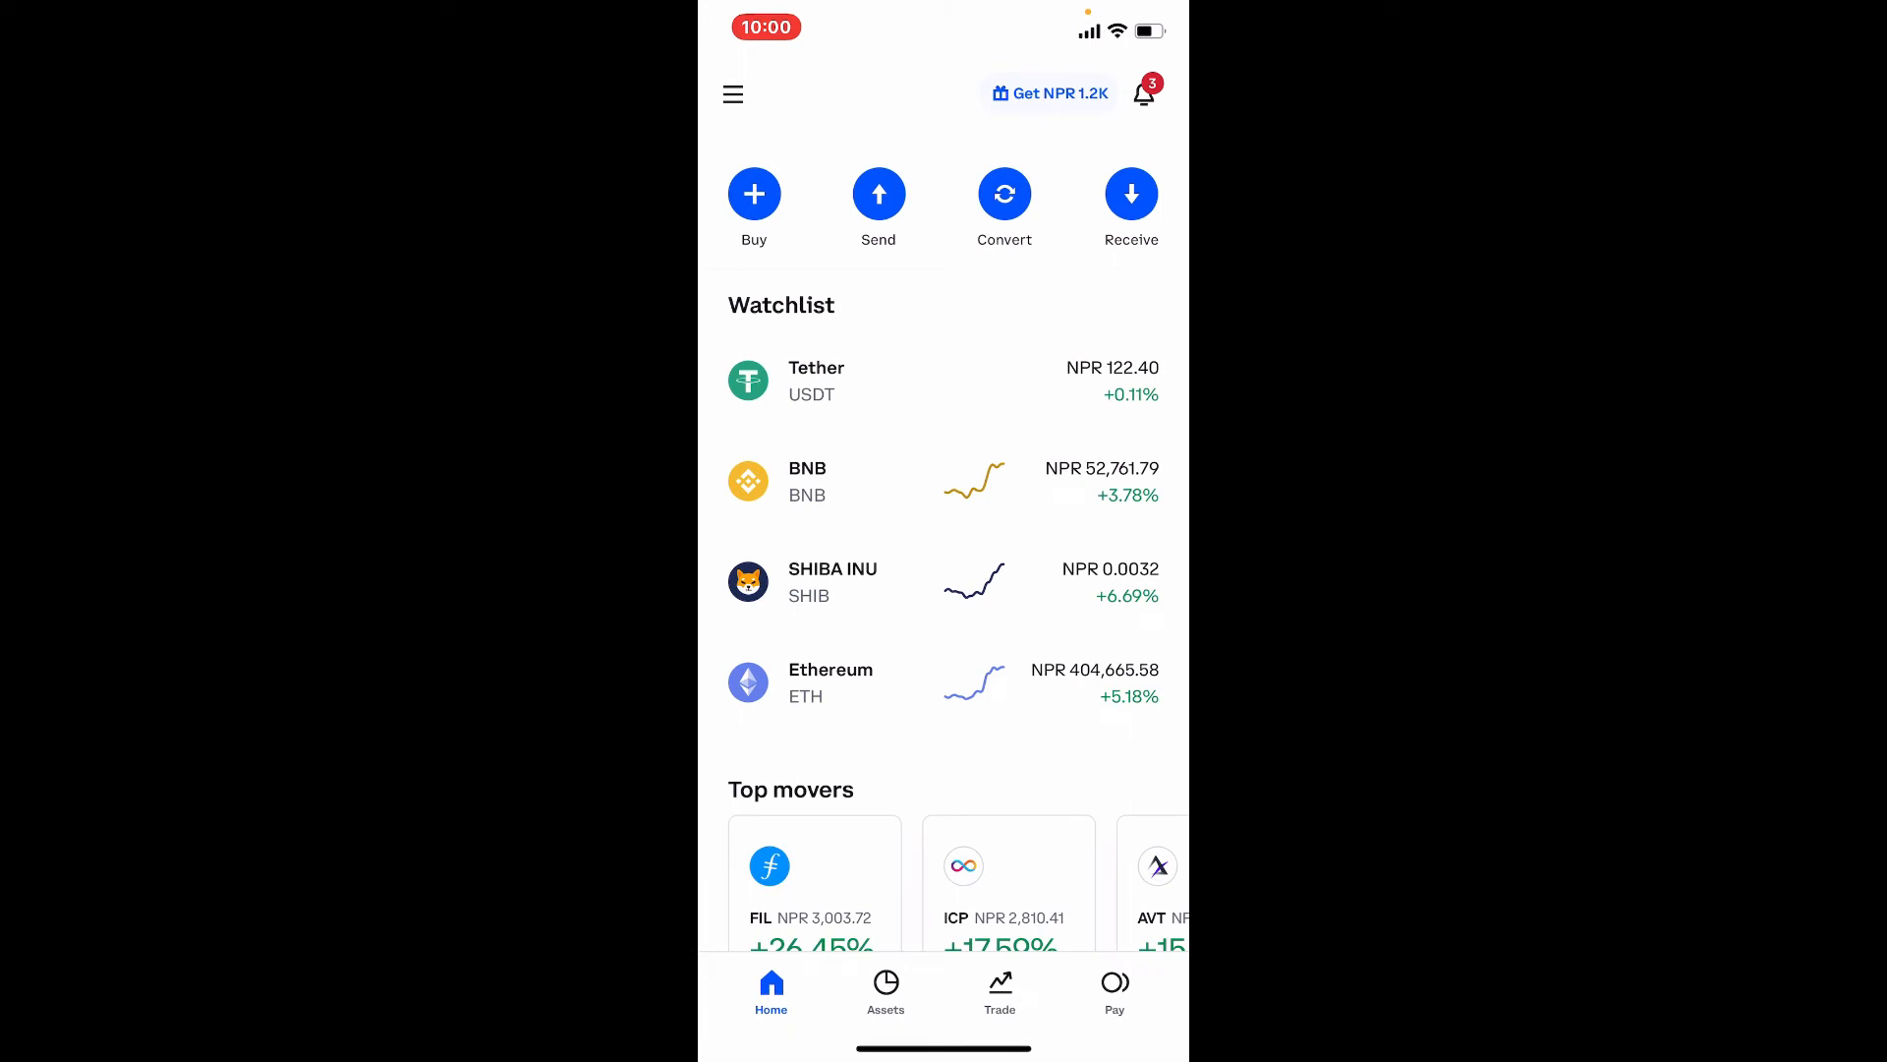
Find Cardano under Assets > Trade, star it, and return to Home
click(885, 989)
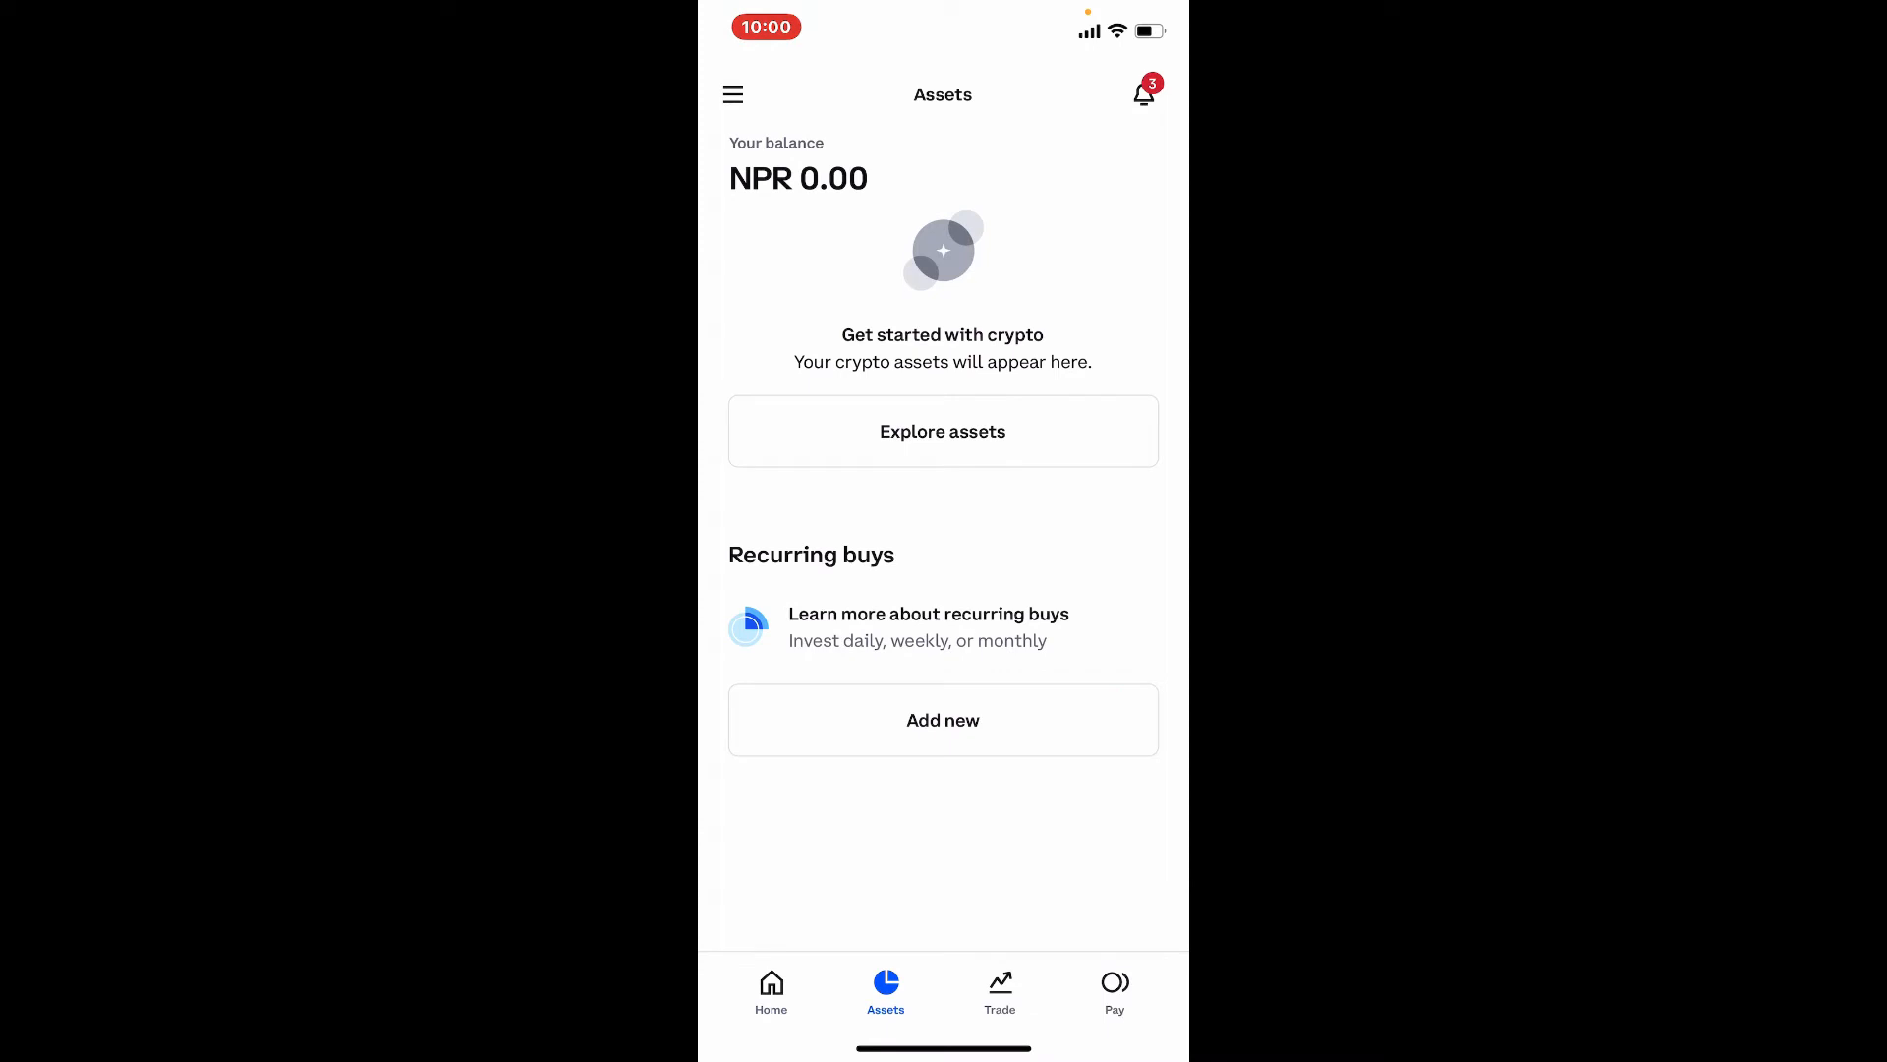
click(998, 987)
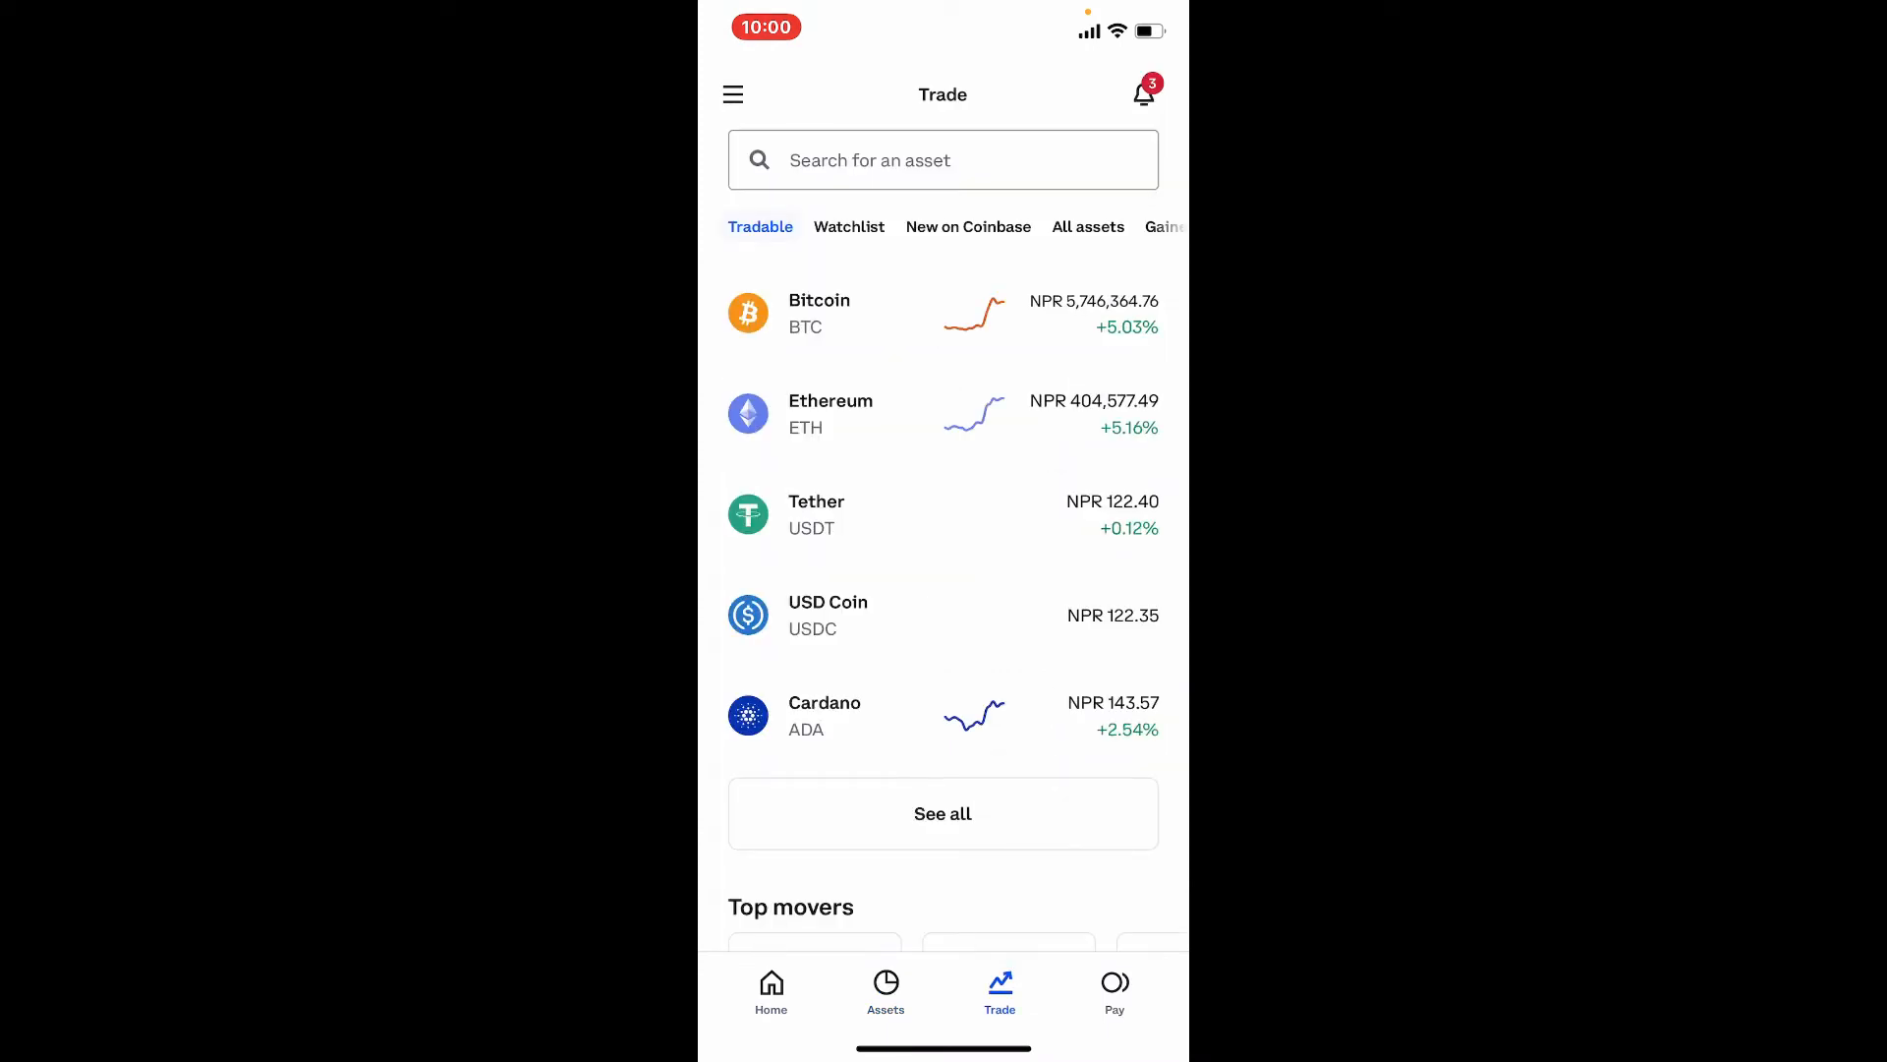
click(824, 715)
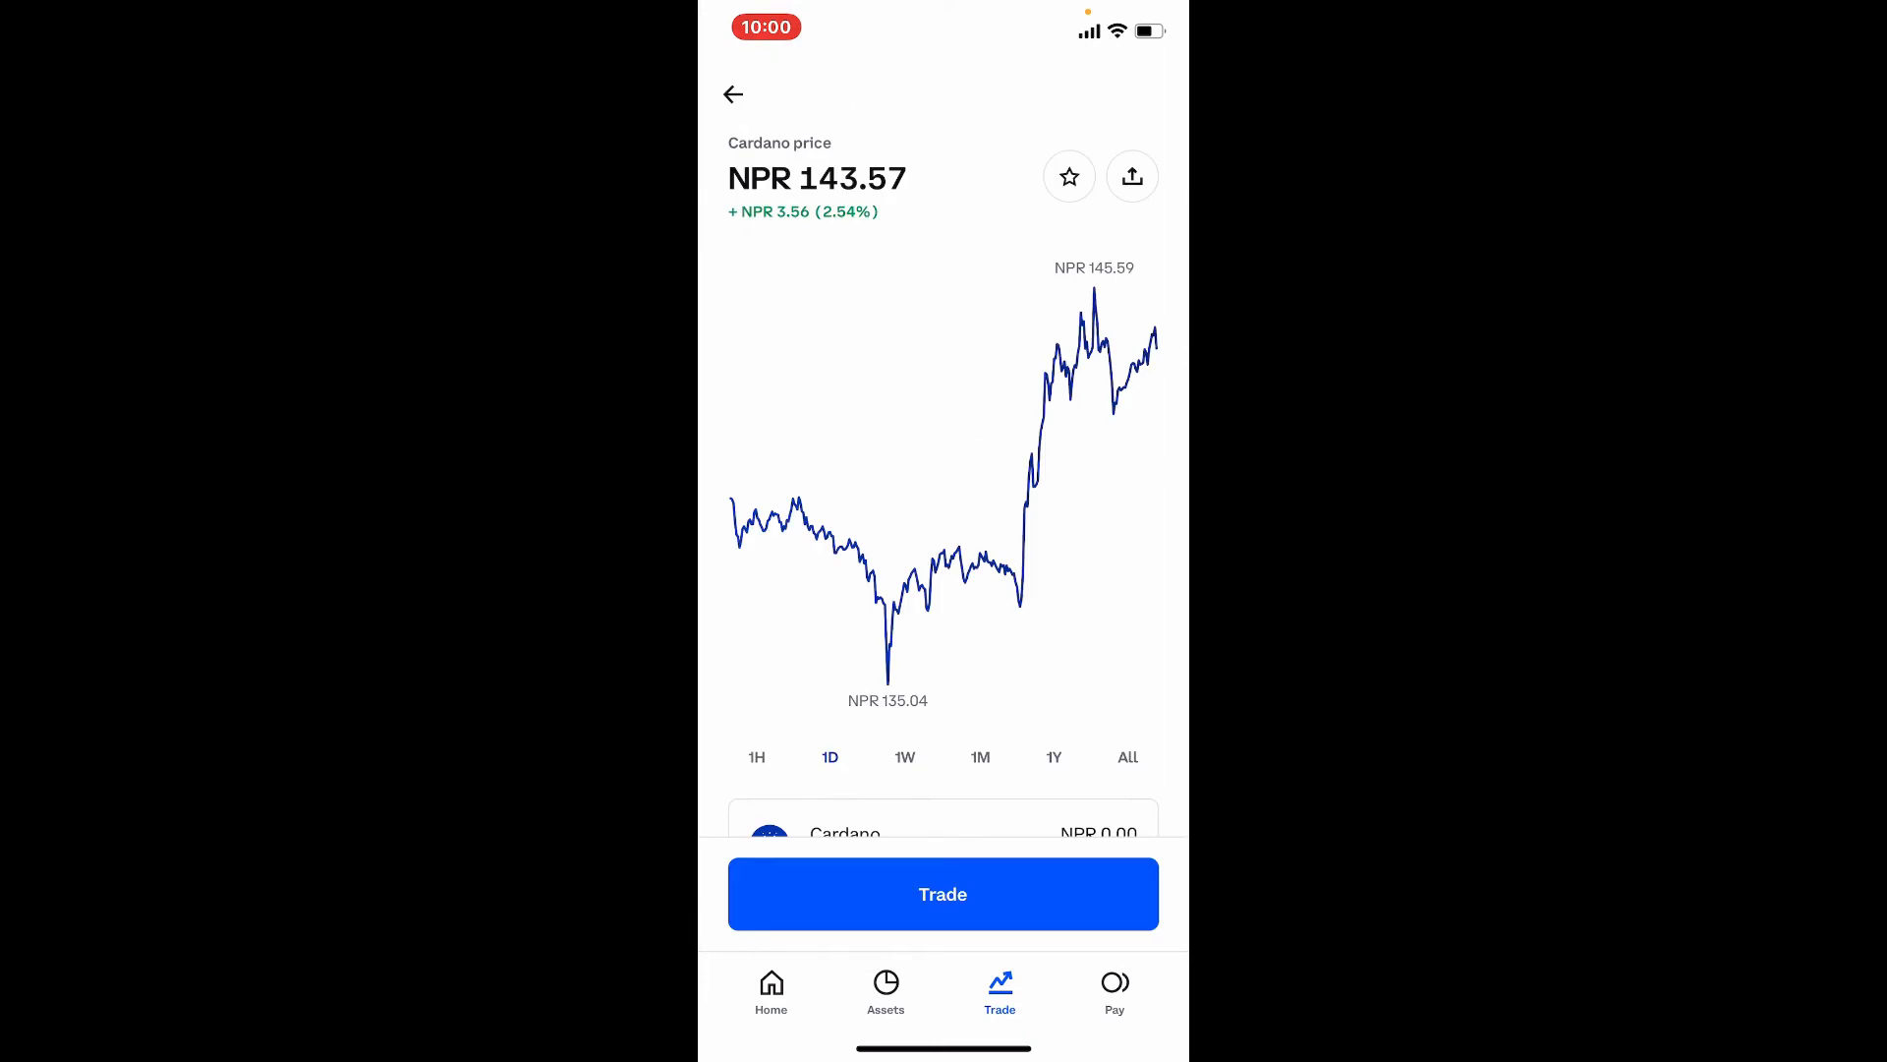
click(1068, 177)
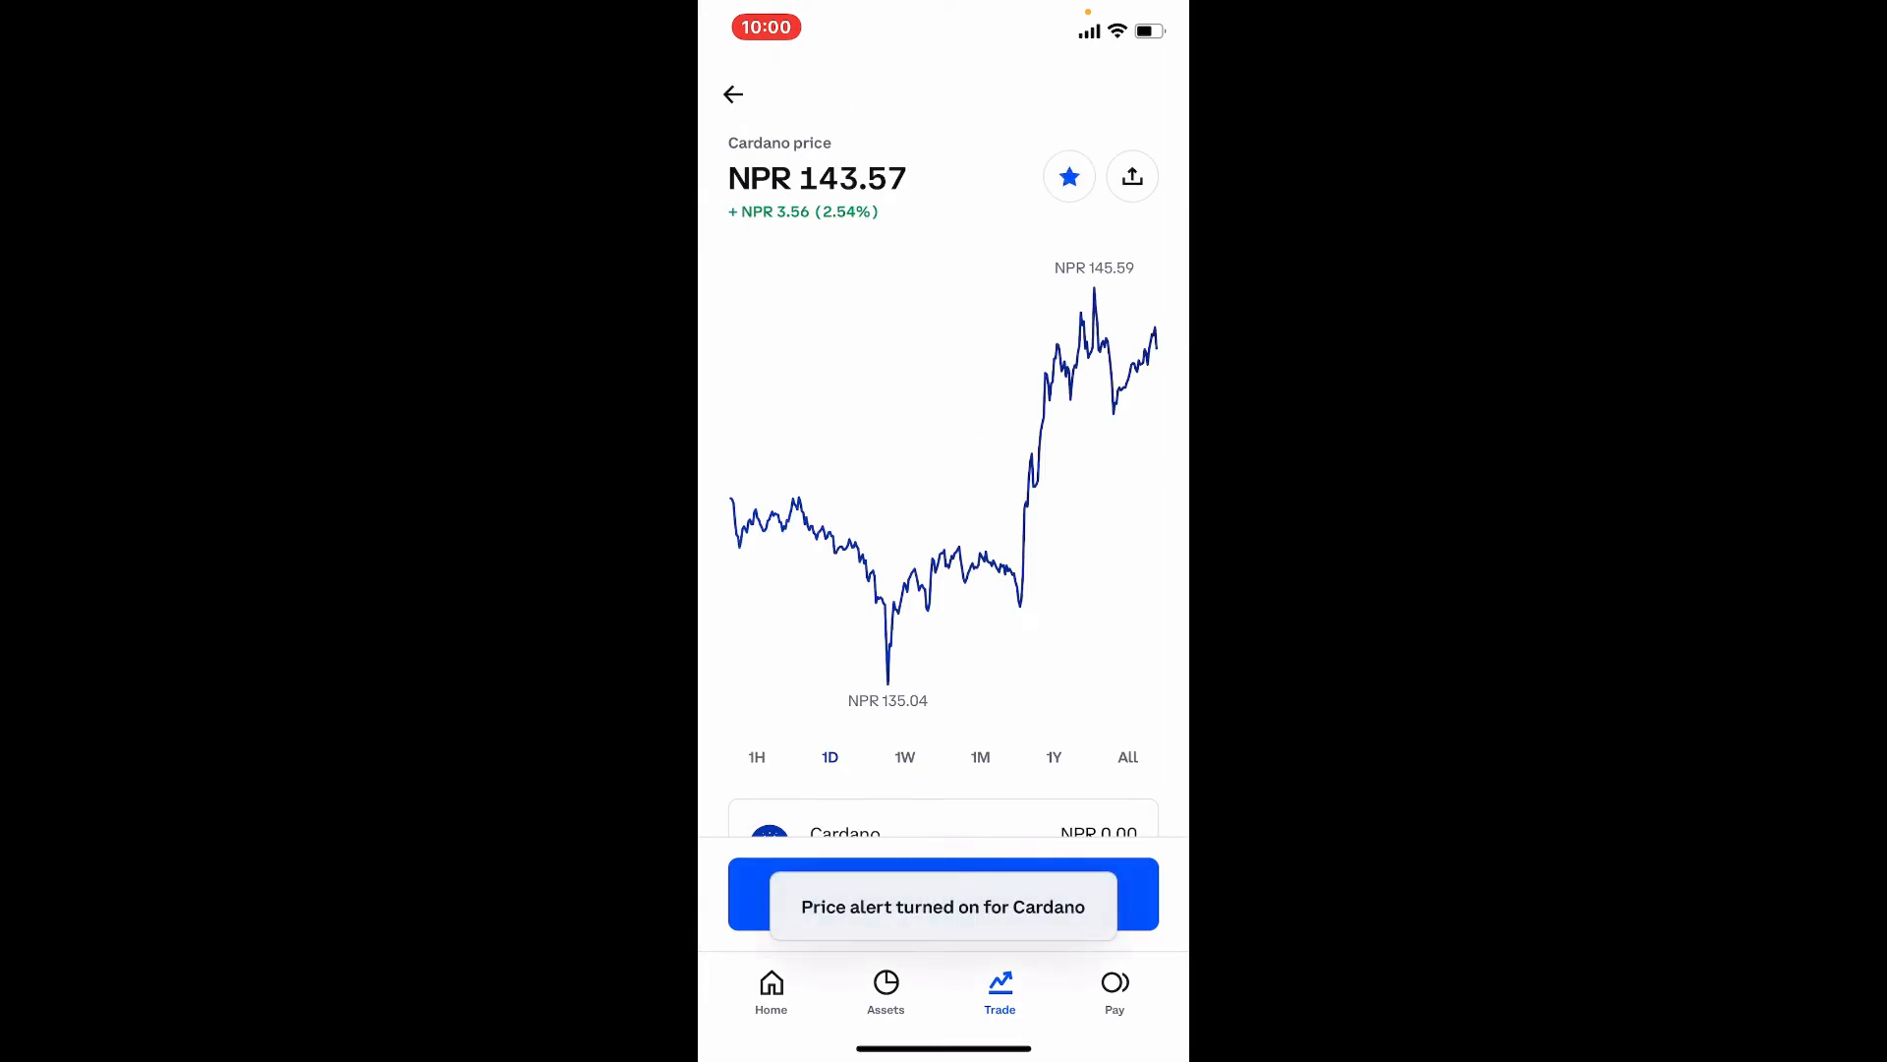
click(771, 987)
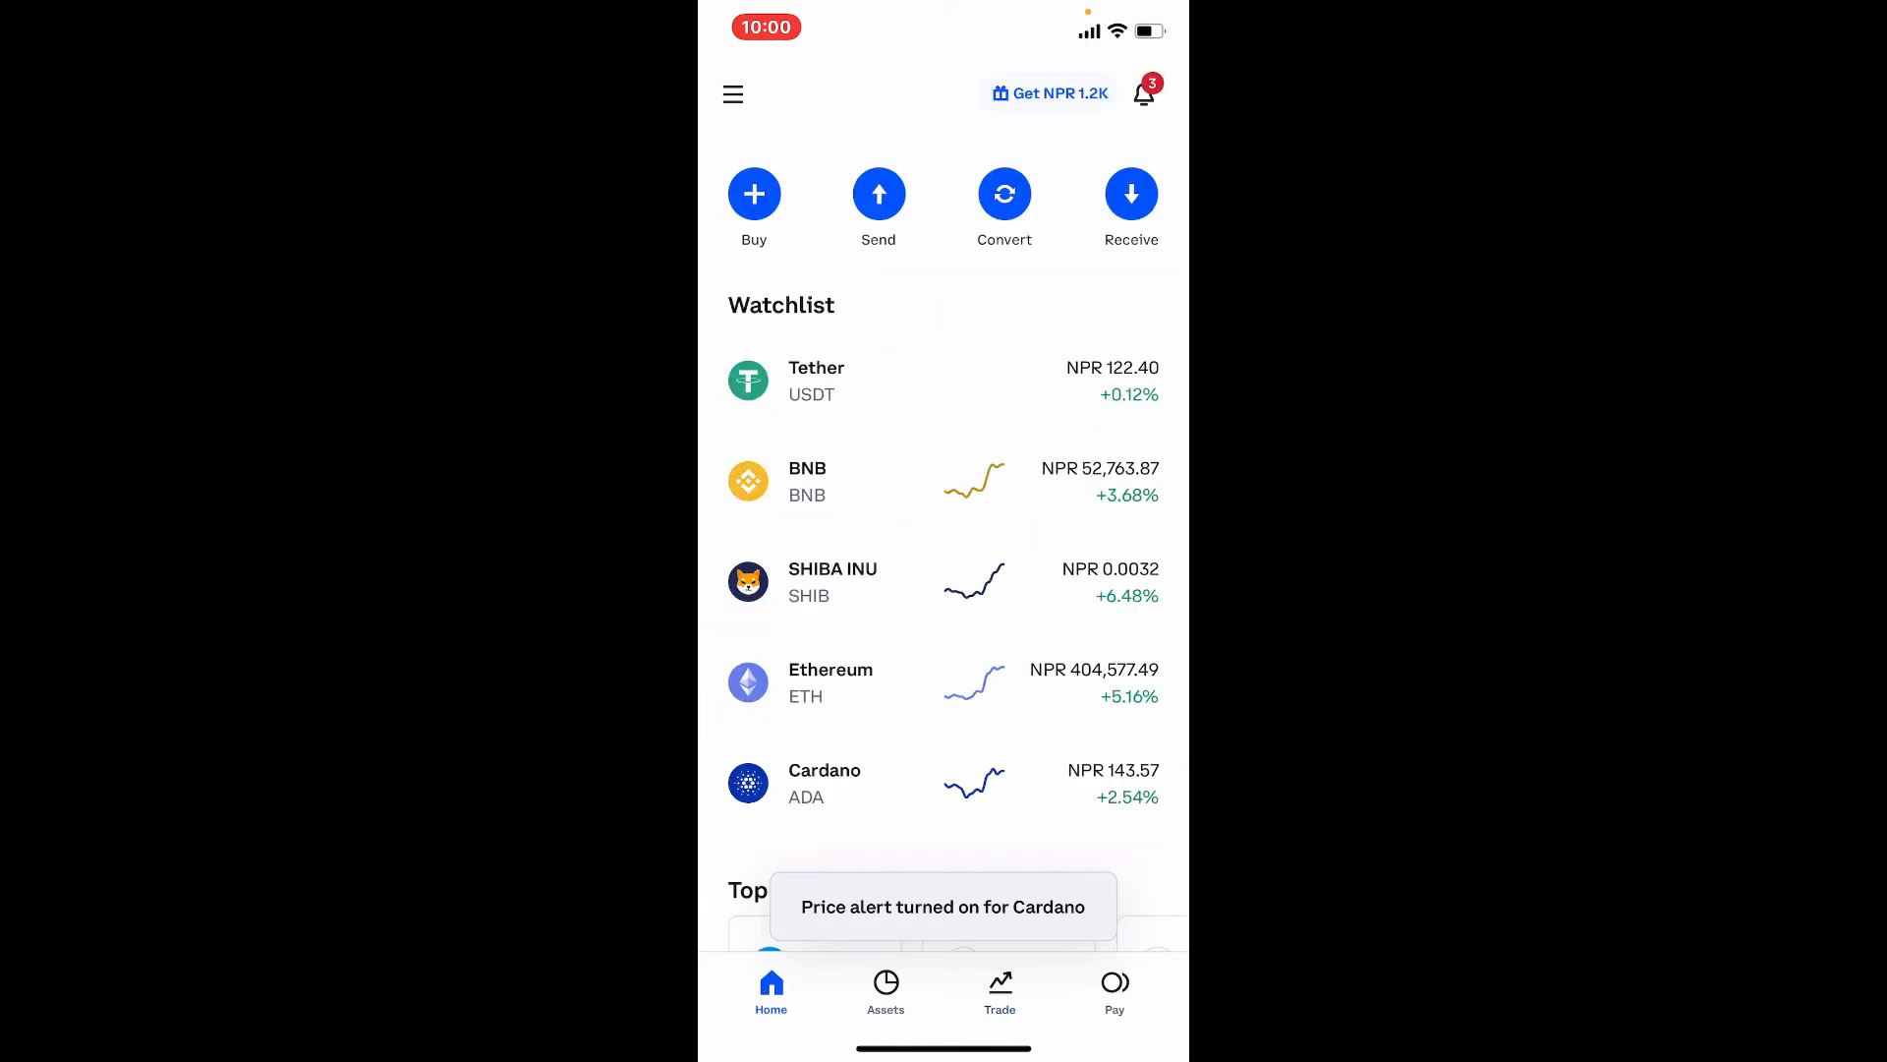
Check the updated watchlist, then close Coinbase and return to the first home screen page
scroll(down, 3)
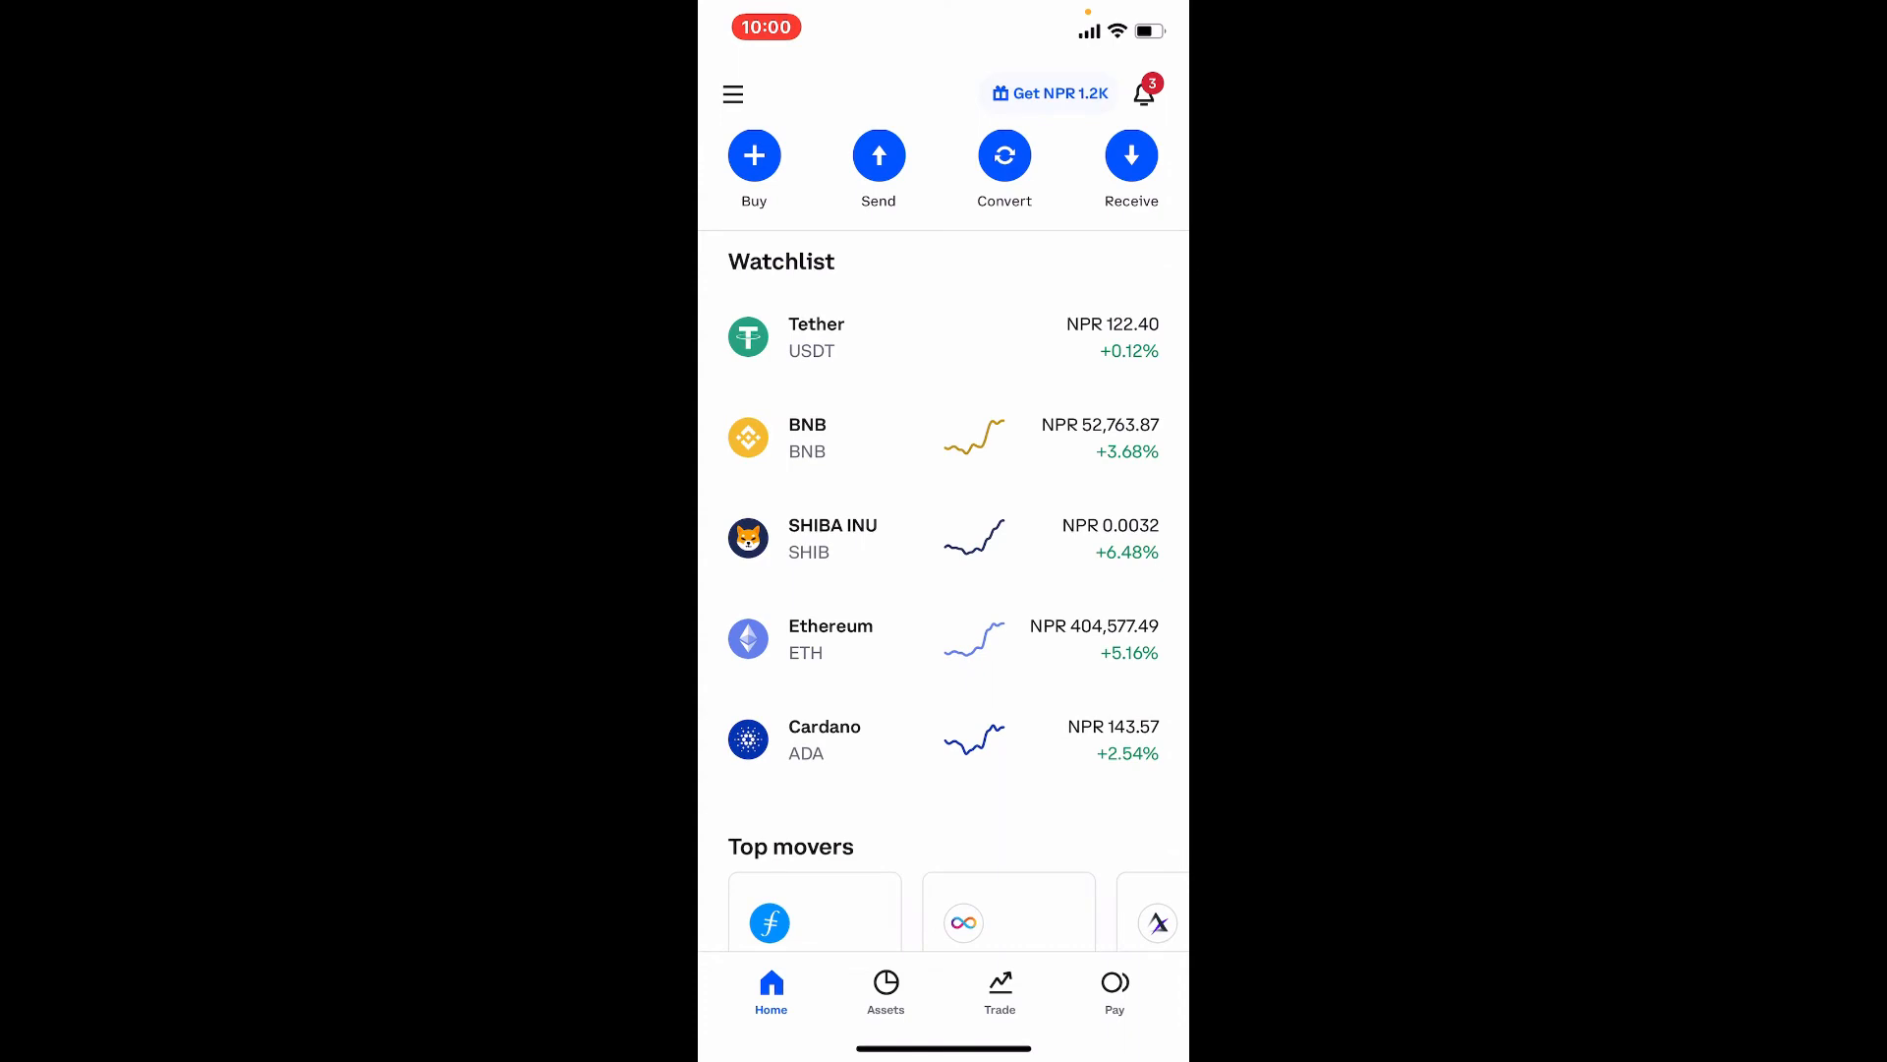
click(943, 738)
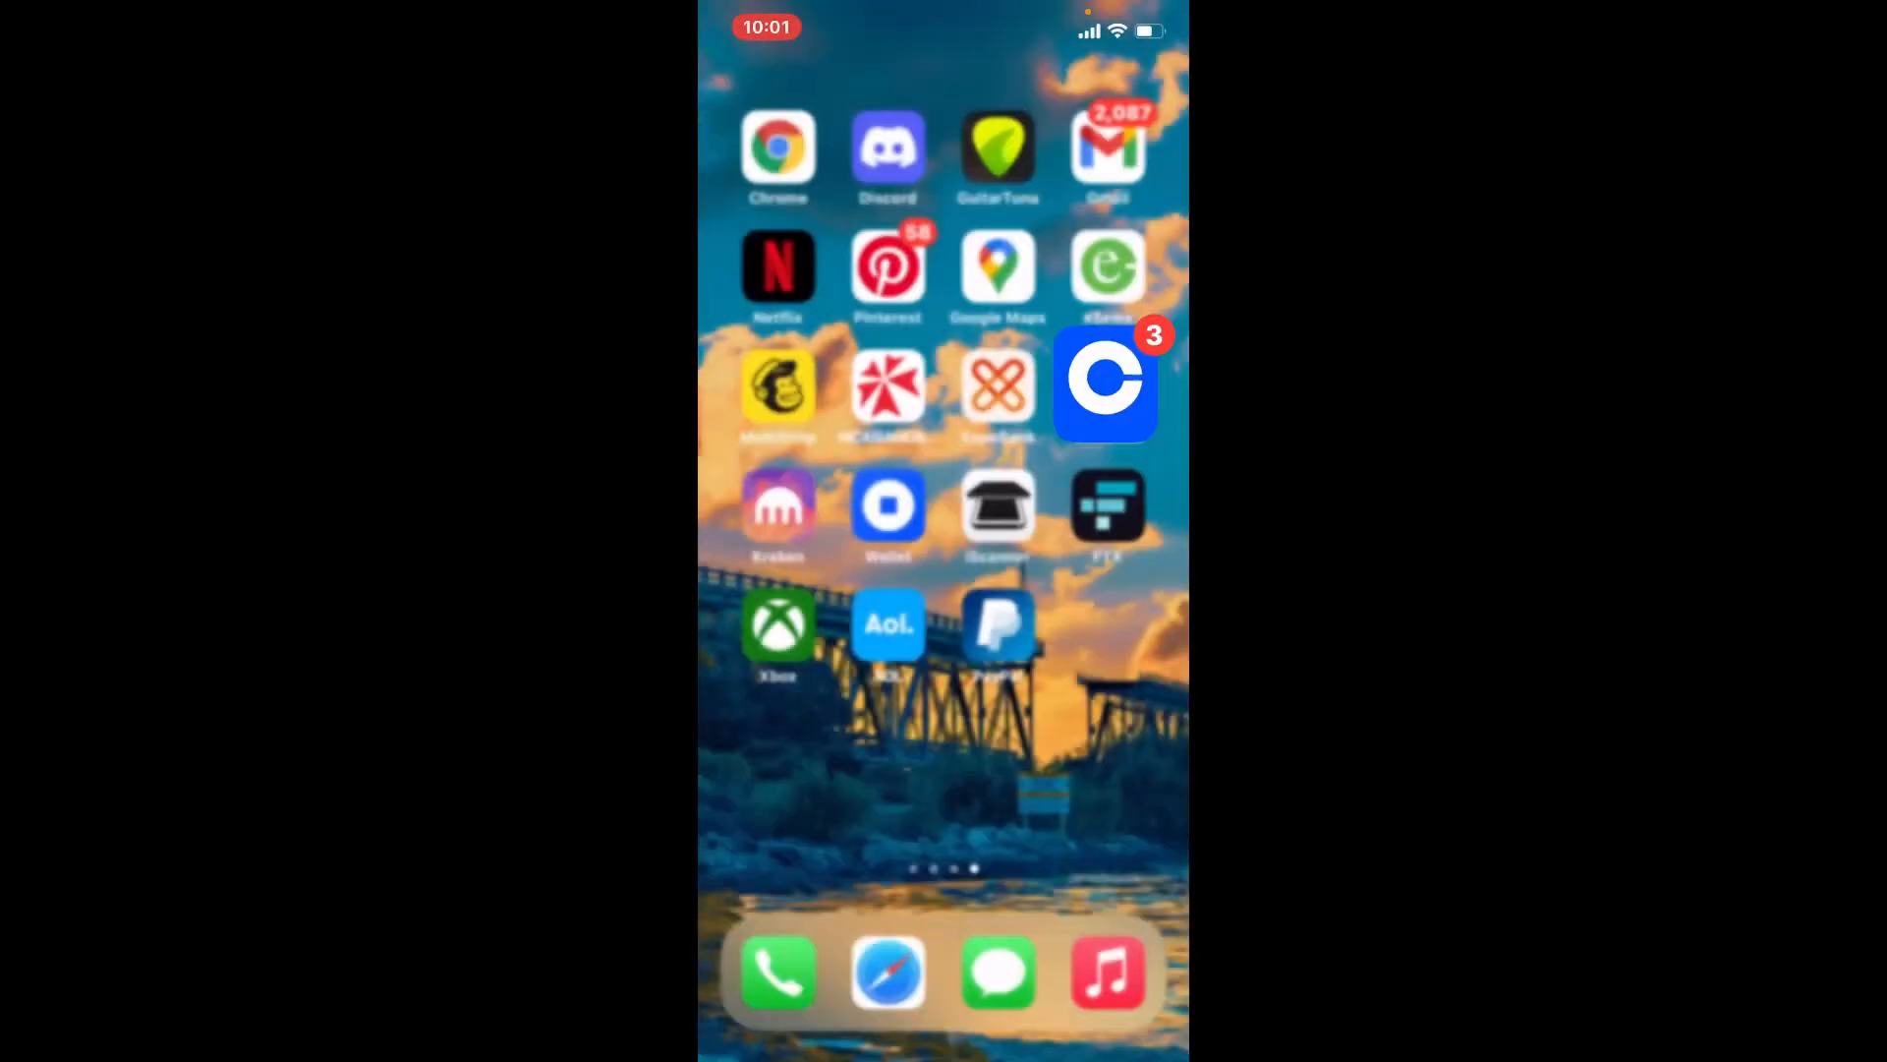
scroll(left, 3)
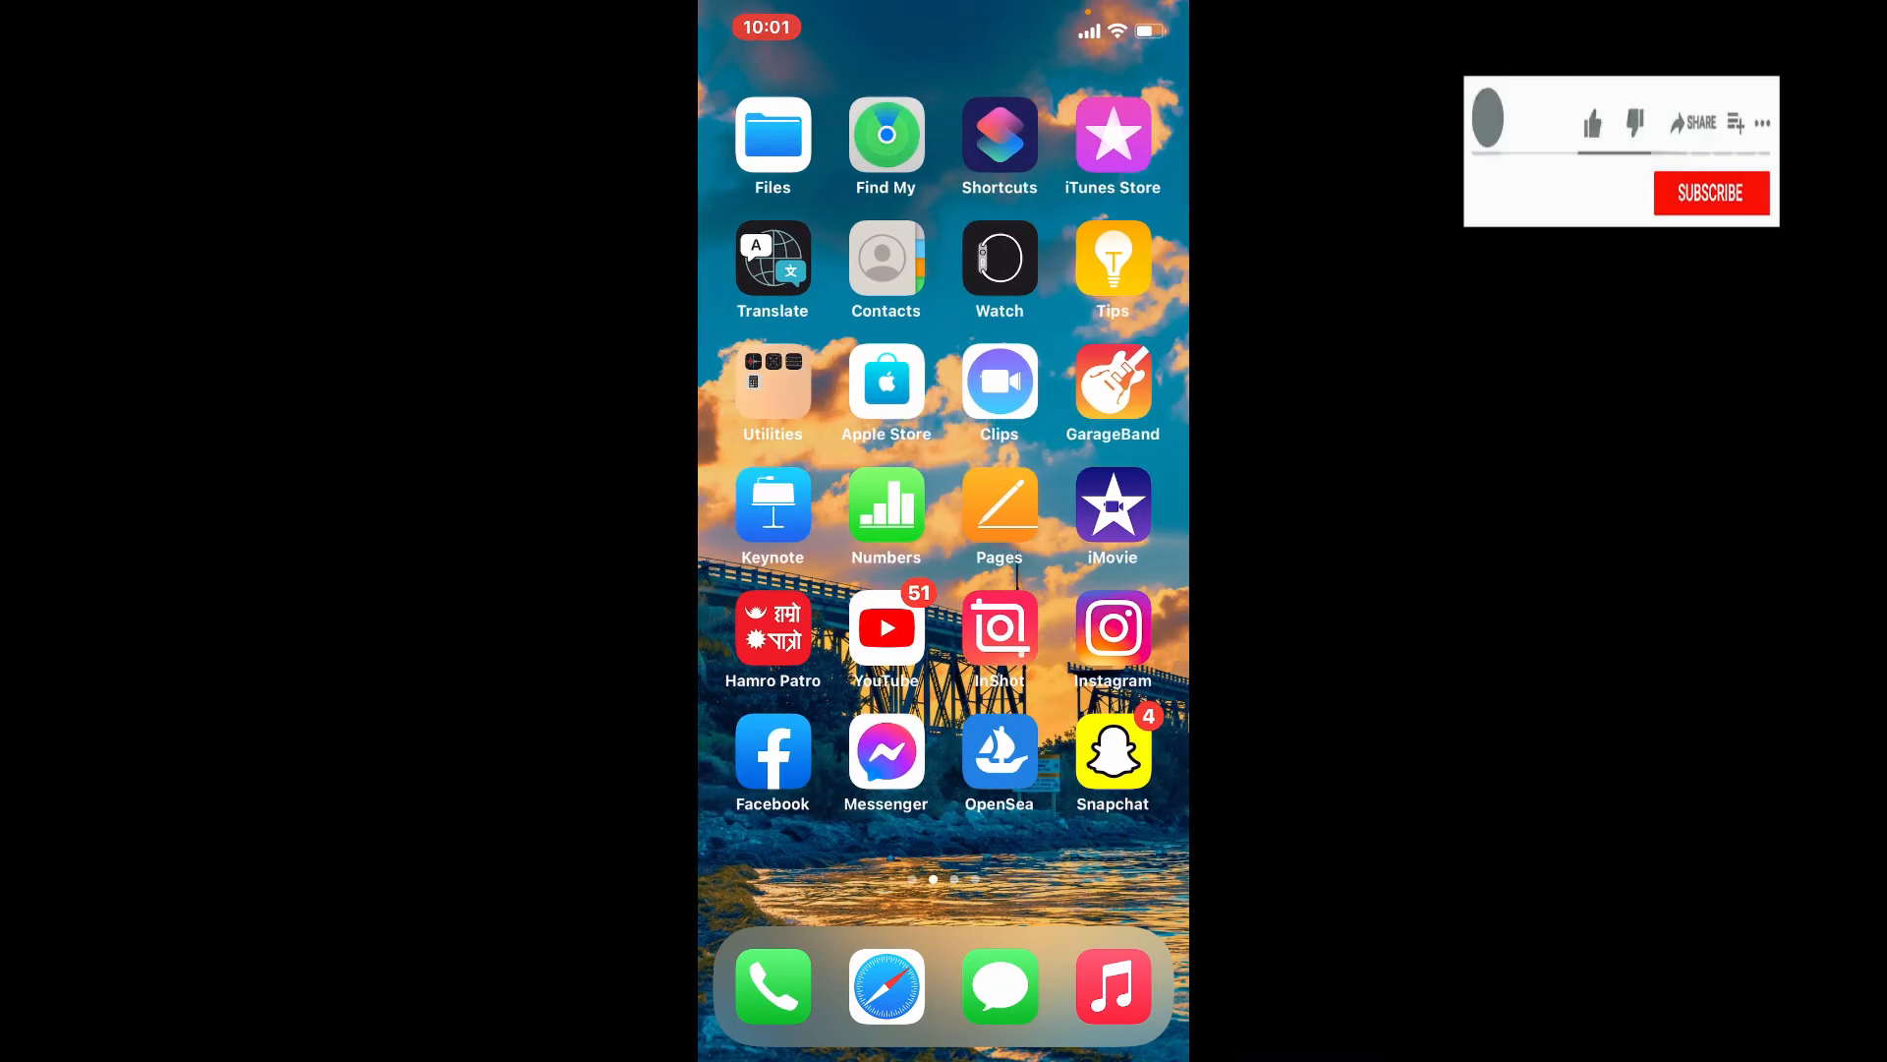